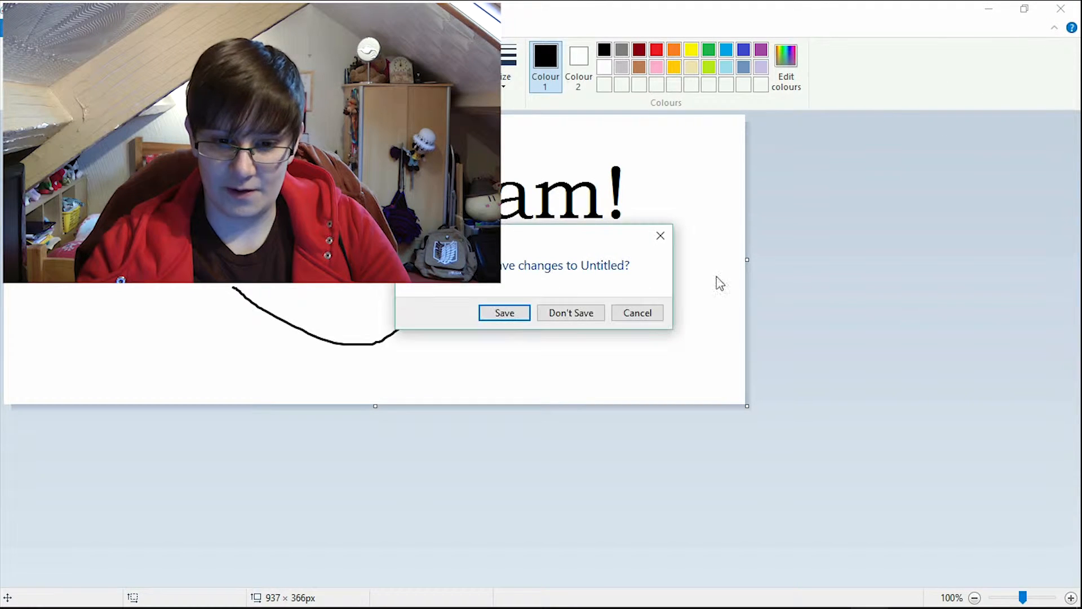
Step: Discard the untitled Paint drawing's unsaved changes so Lumosity's dashboard comes into view
{"action": "left_click", "coordinate": [571, 314]}
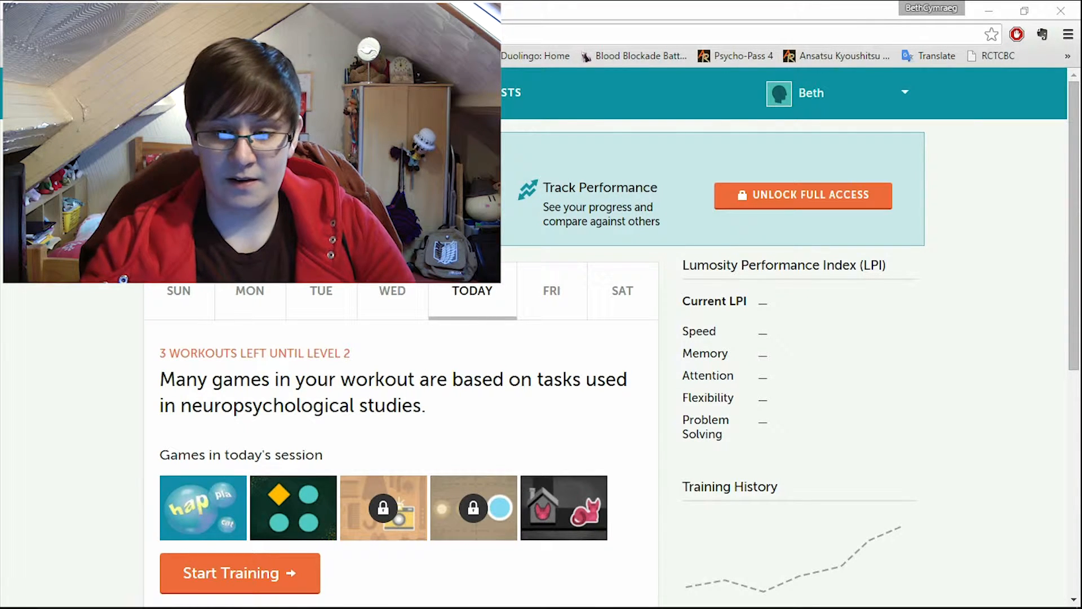
Step: Begin today's training from the dashboard, reaching the mood and sleep check-in
{"action": "scroll", "scroll_direction": "down", "scroll_amount": 3}
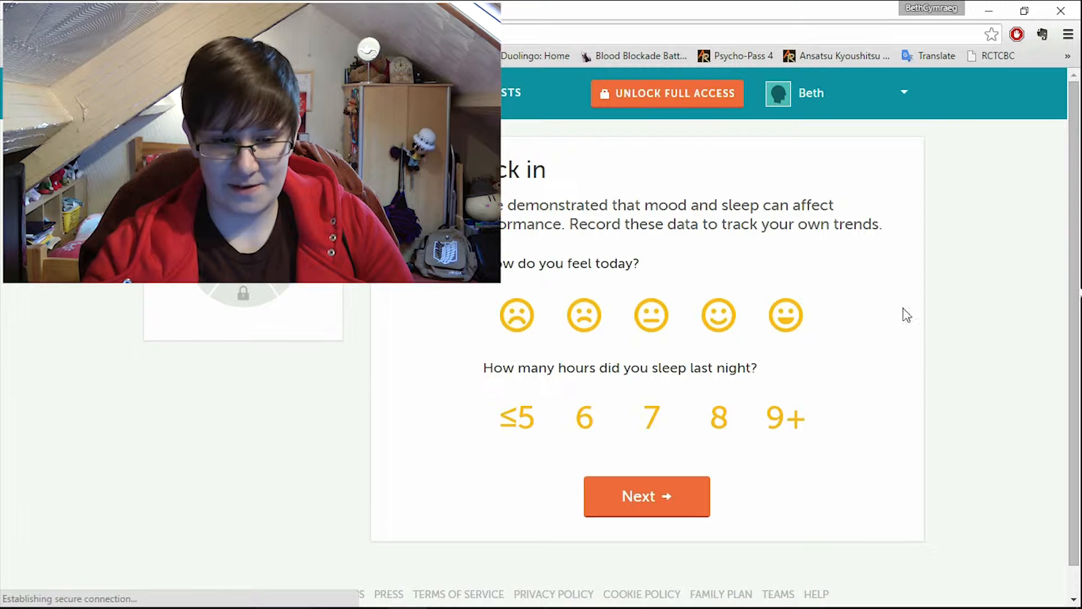
Step: Log today's mood as Okay, finish the check-in and pass the Word Bubbles Rising introduction
{"action": "left_click", "coordinate": [718, 316]}
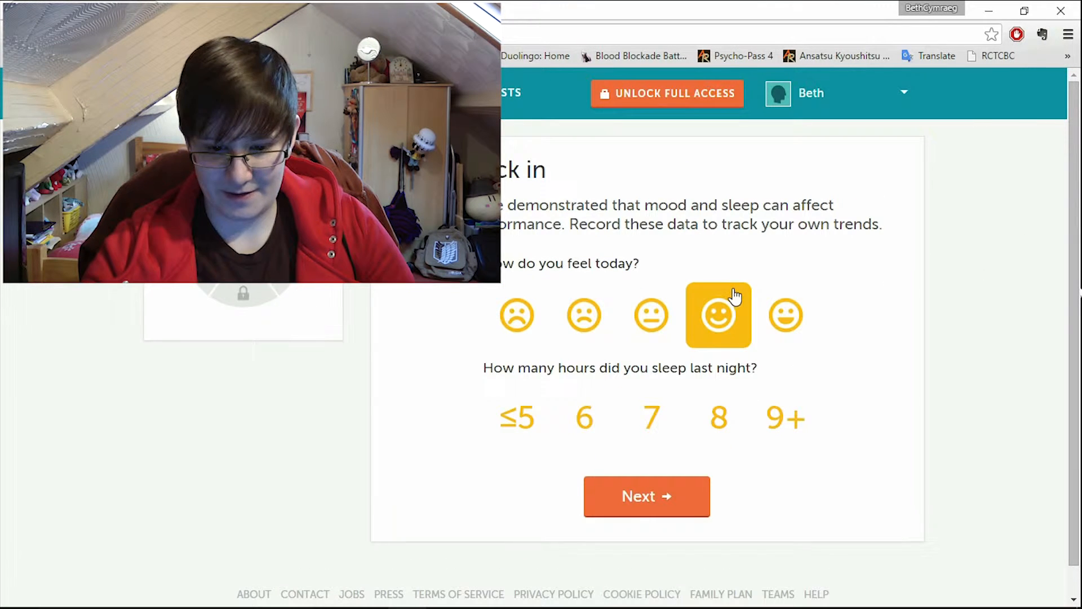
{"action": "left_click", "coordinate": [652, 316]}
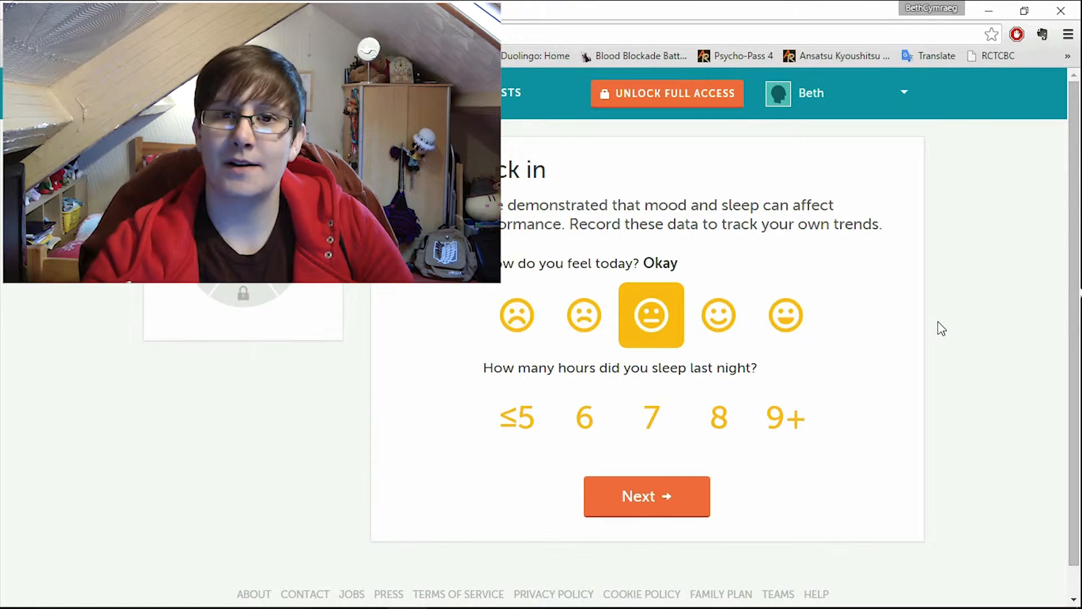
{"action": "left_click", "coordinate": [647, 496]}
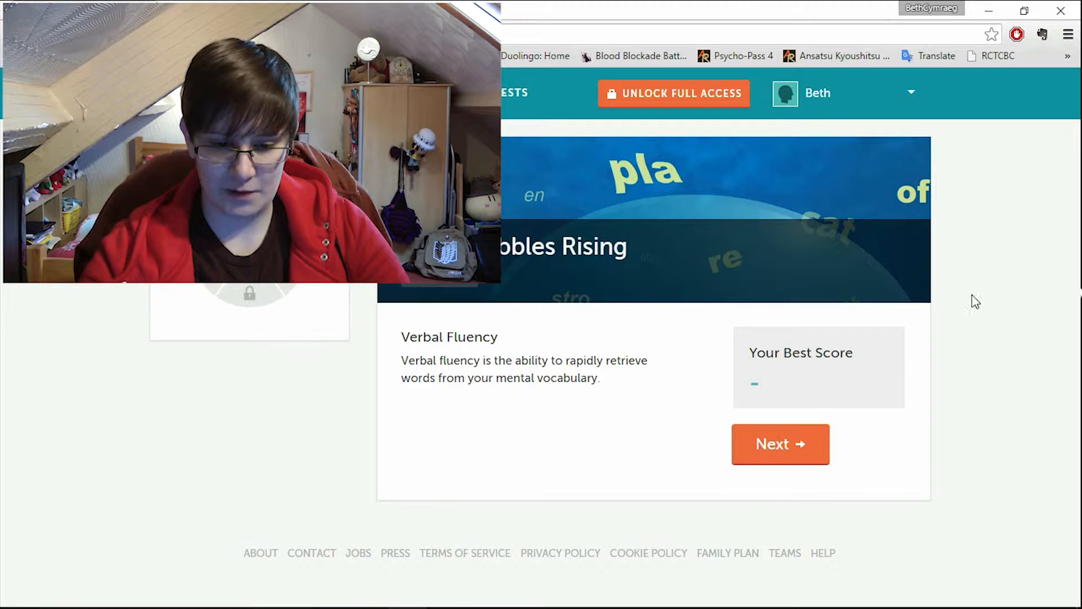
{"action": "mouse_move", "coordinate": [1001, 262]}
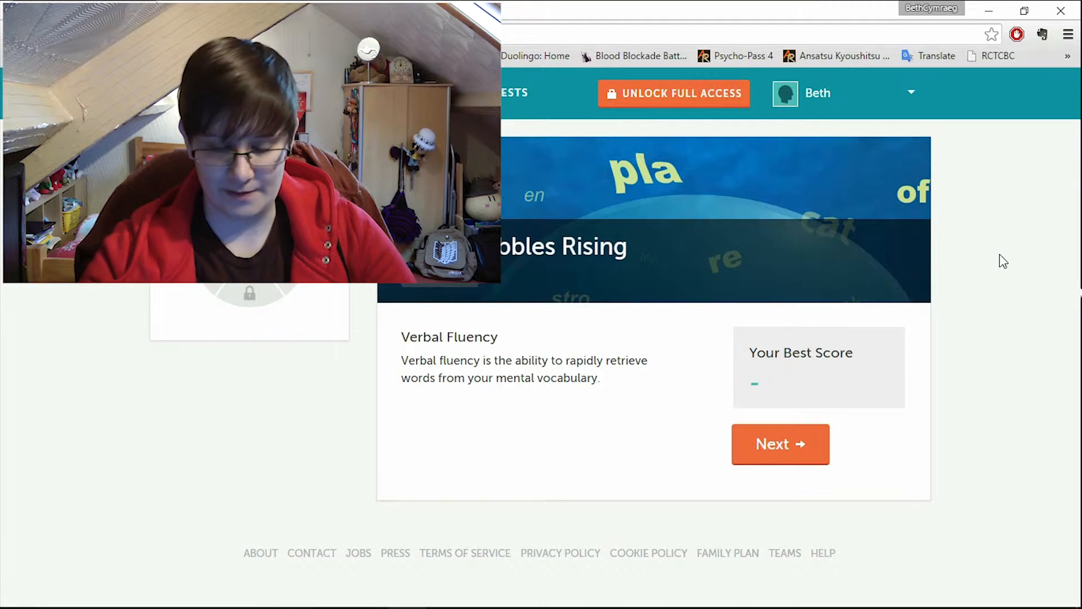
{"action": "mouse_move", "coordinate": [793, 464]}
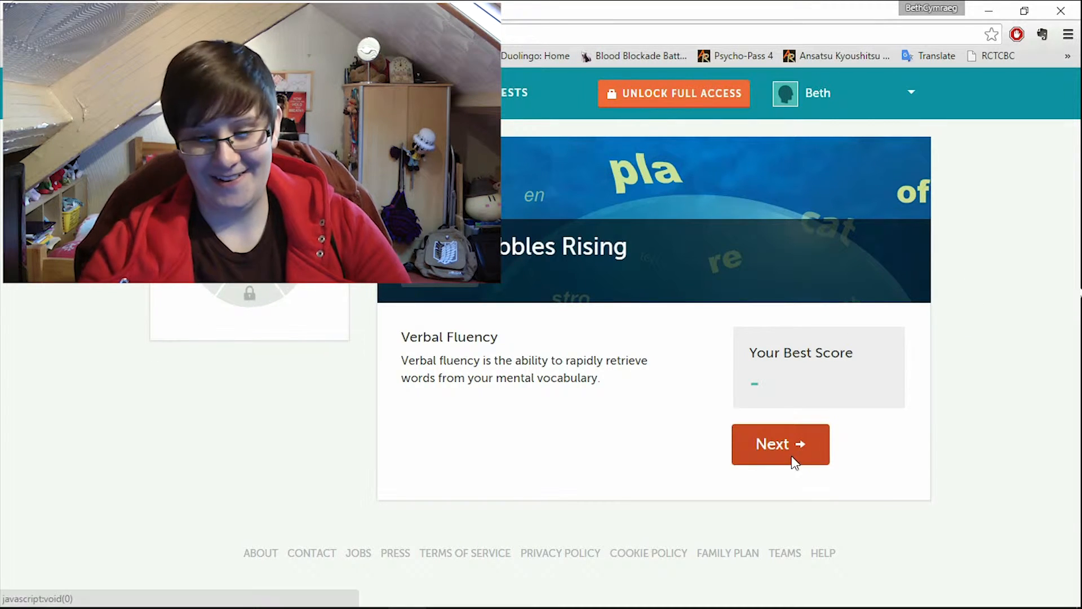
{"action": "left_click", "coordinate": [780, 445]}
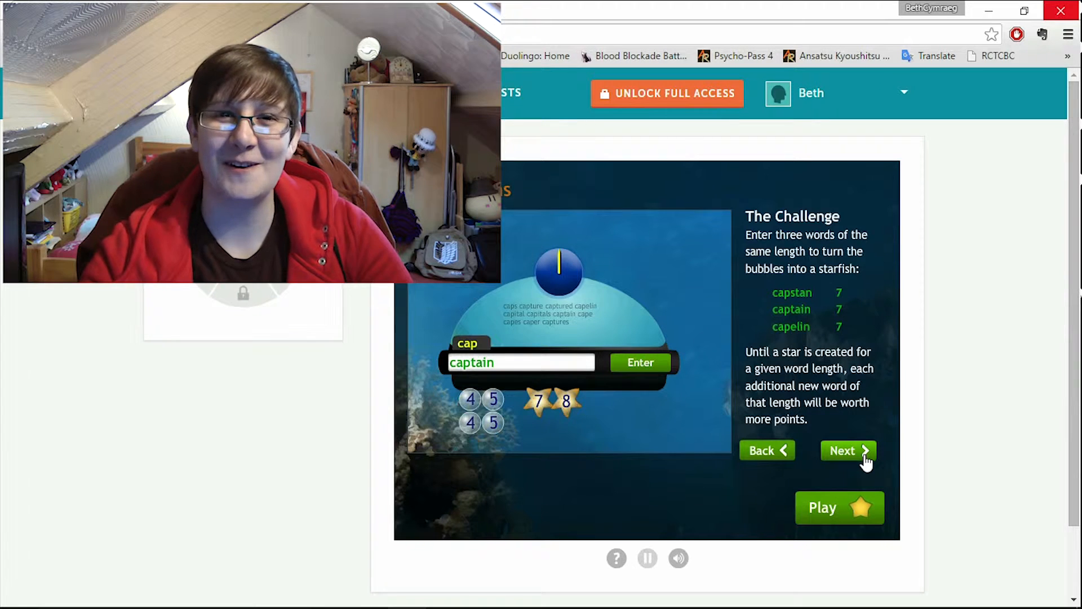
Step: Get through the Word Bubbles instructions and start round 1 with the stem mo
{"action": "left_click", "coordinate": [848, 451]}
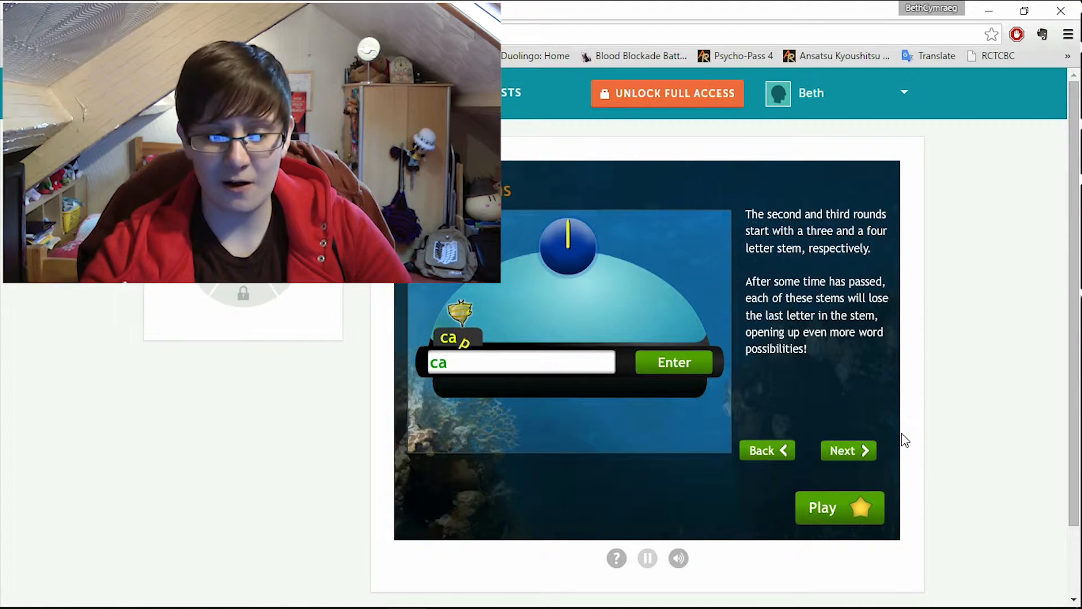
{"action": "left_click", "coordinate": [839, 507]}
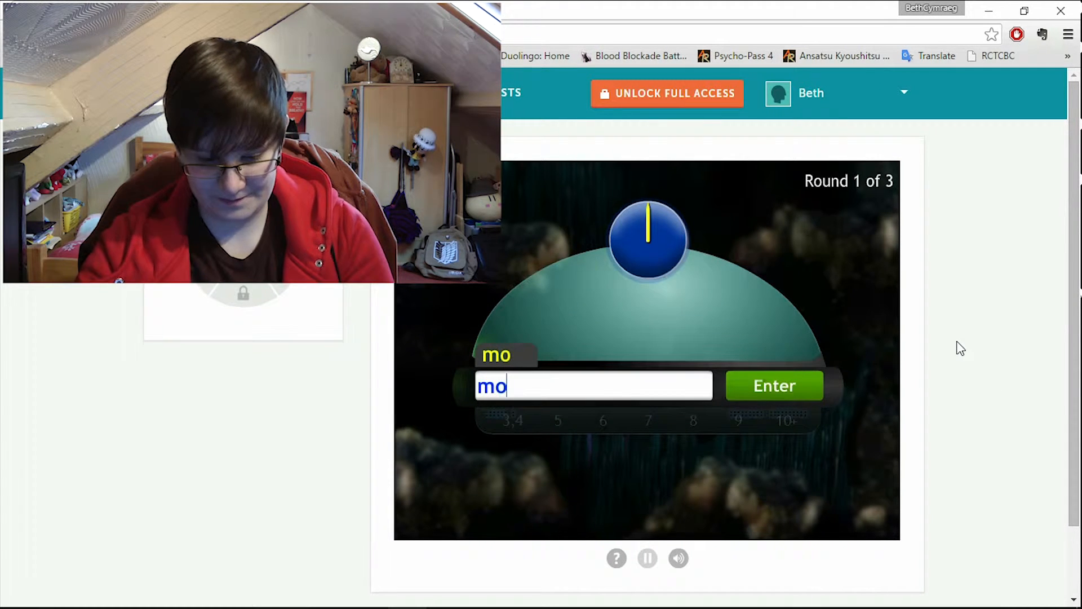
Step: Enter words from the stem mo (ust, p, d, ulud) until round 1 ends with 12 words
{"action": "type", "text": "ust"}
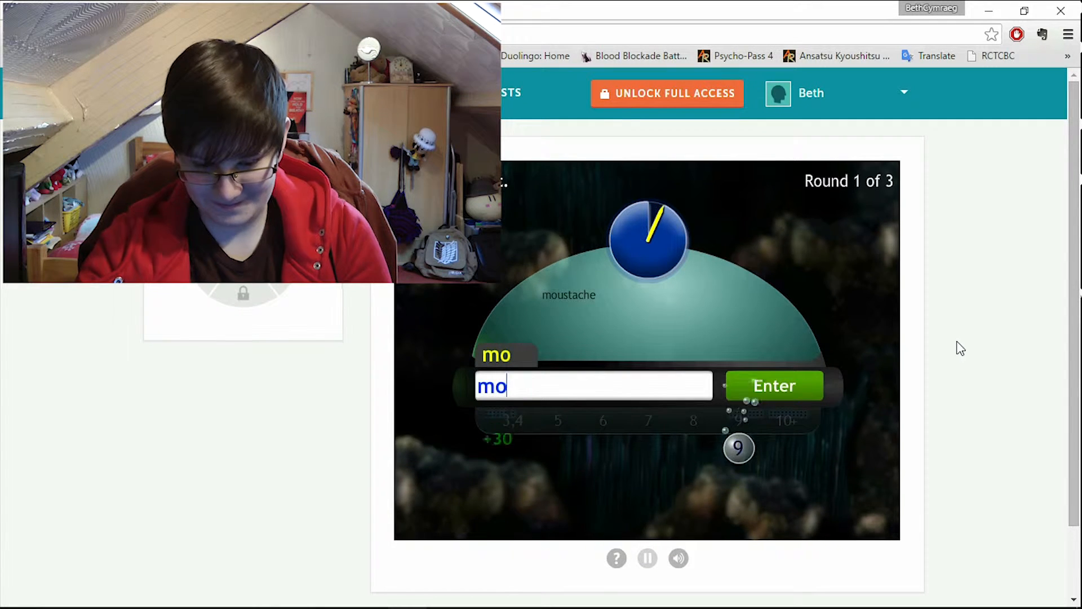
{"action": "type", "text": "p"}
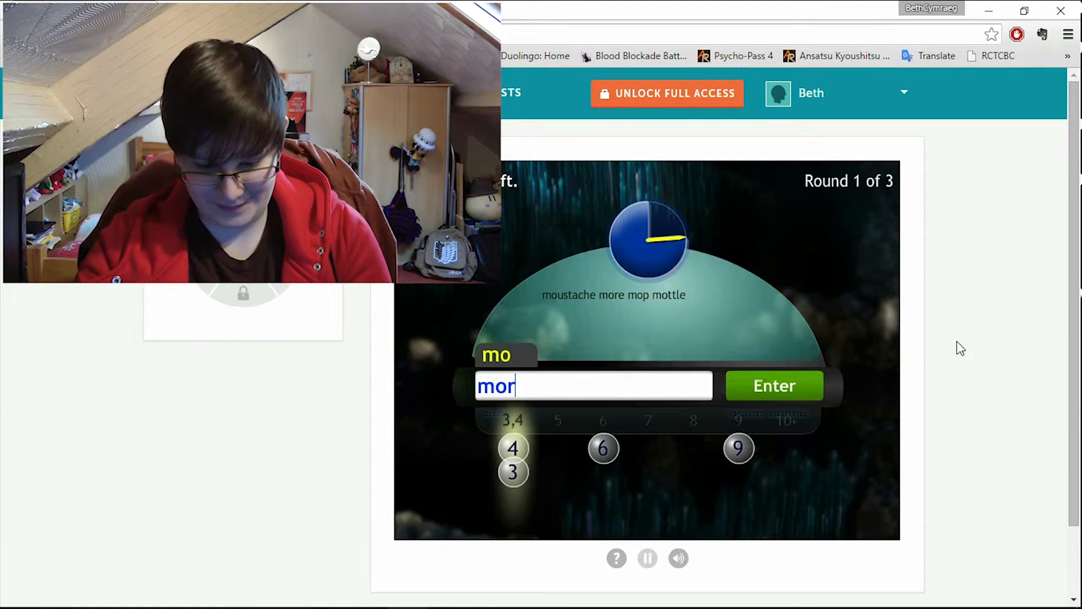
{"action": "key", "text": "Backspace"}
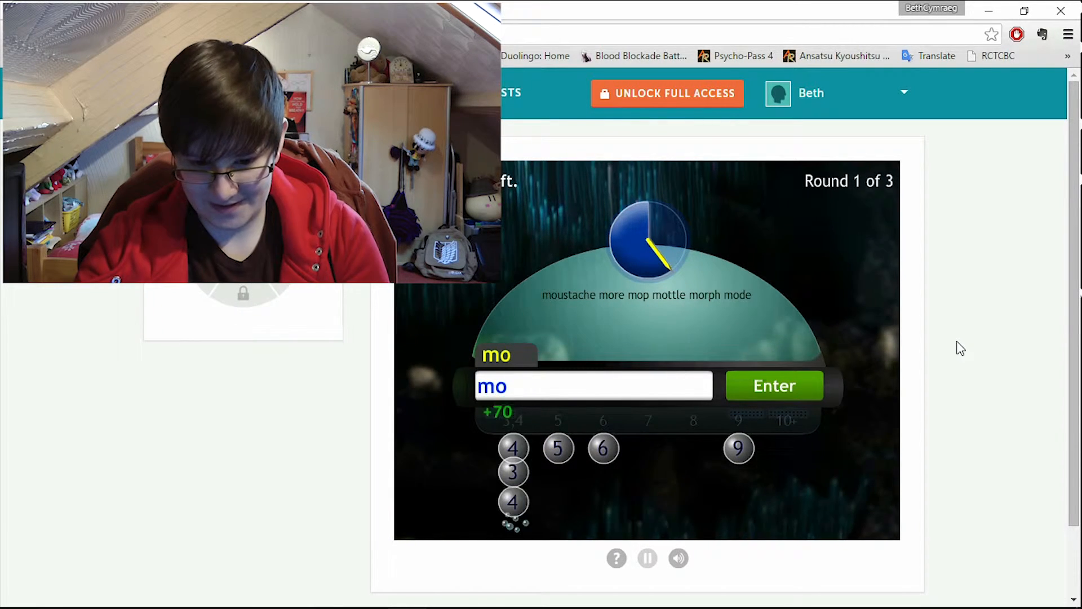
{"action": "type", "text": "d"}
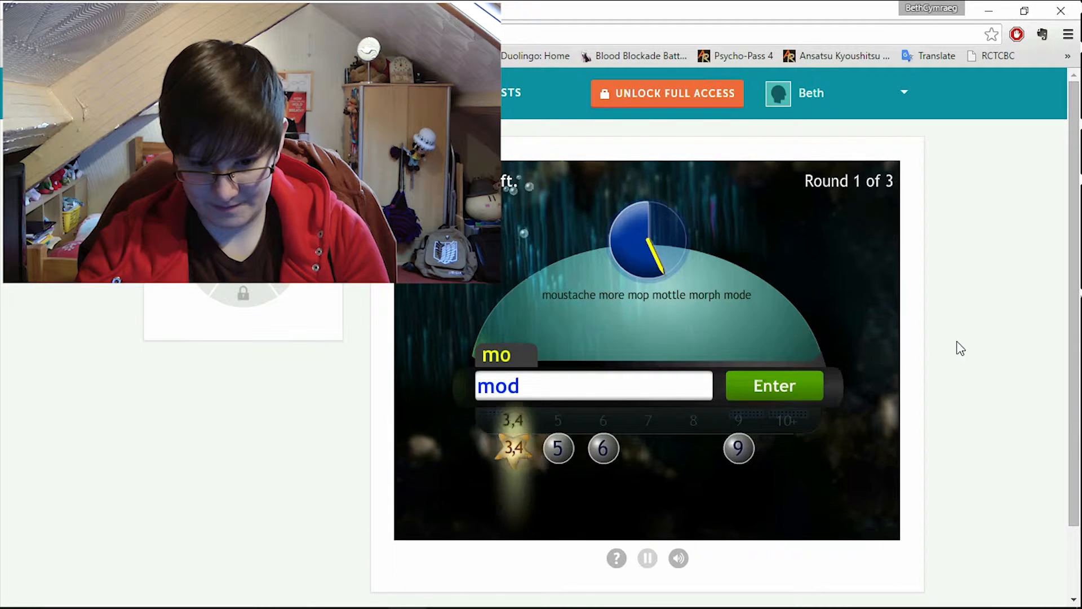
{"action": "type", "text": "ulud"}
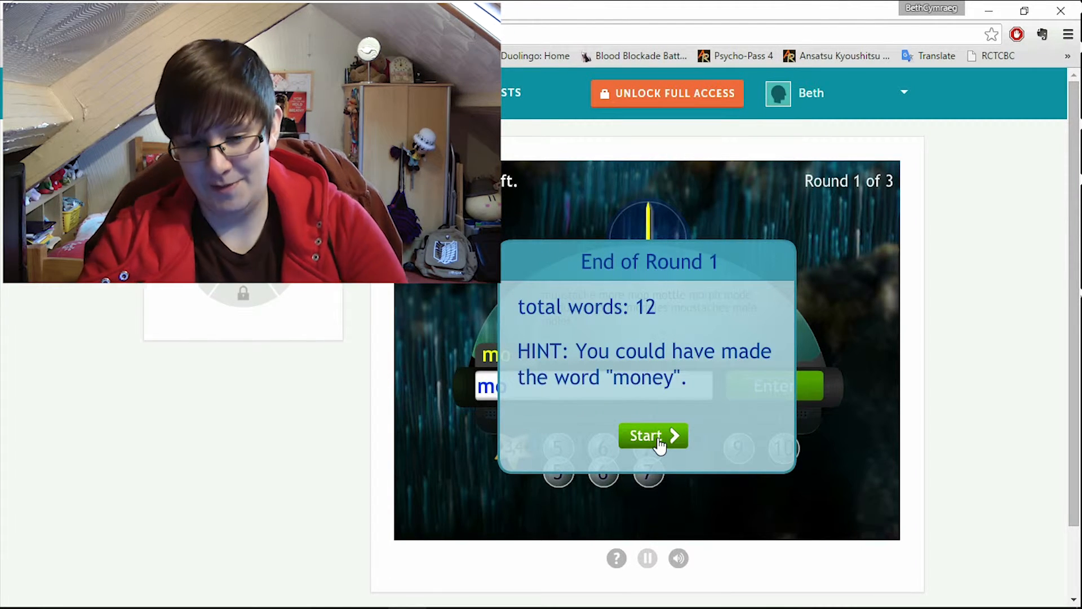
Step: Wrap up Word Bubbles at 1360 points and move into the next recommended attention game
{"action": "left_click", "coordinate": [649, 436]}
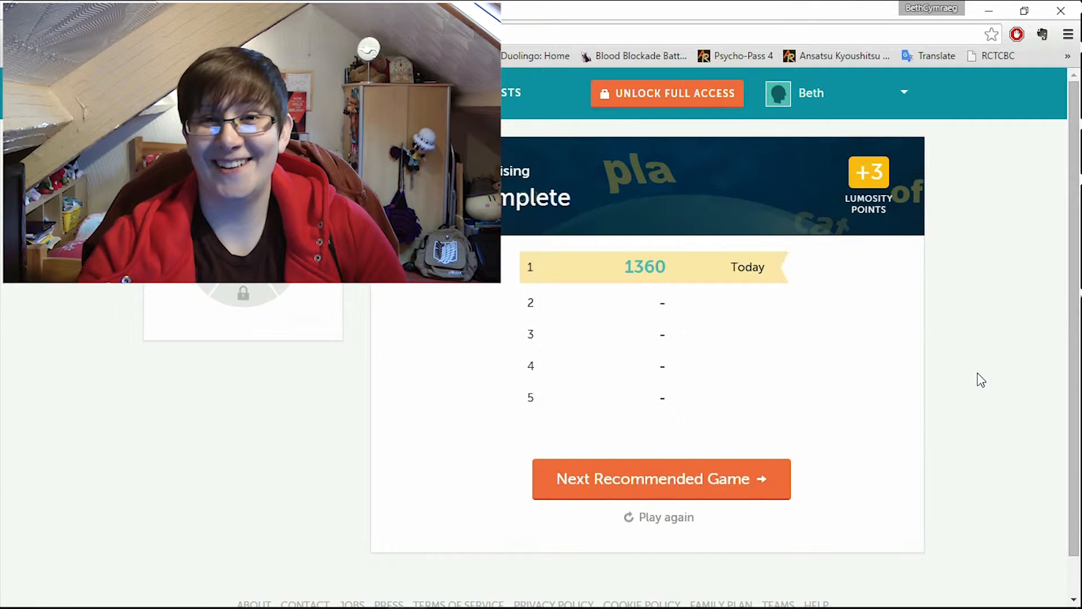
{"action": "left_click", "coordinate": [662, 479]}
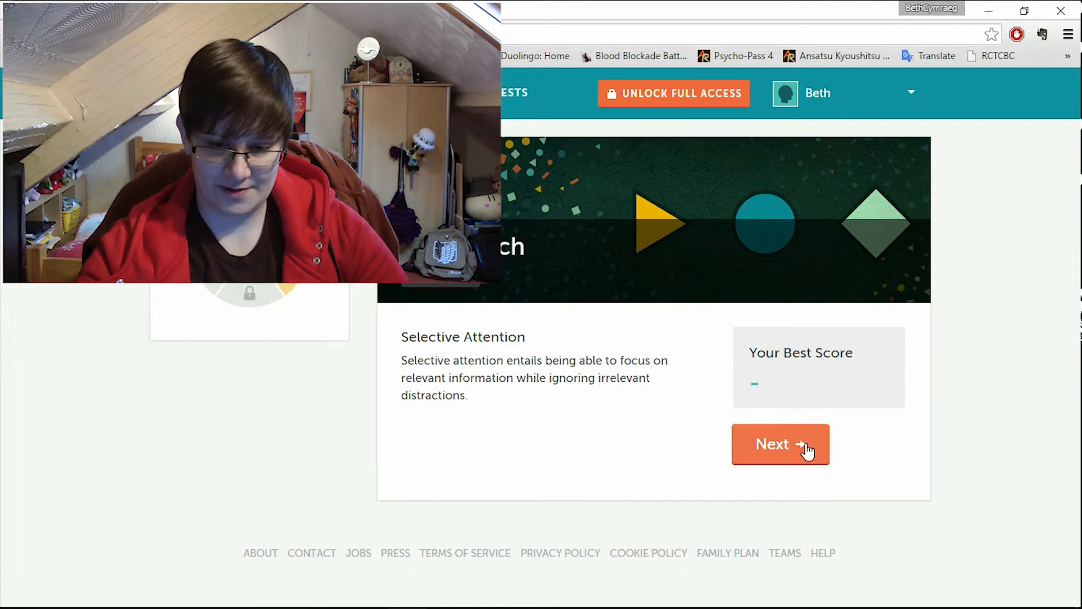
{"action": "mouse_move", "coordinate": [655, 425]}
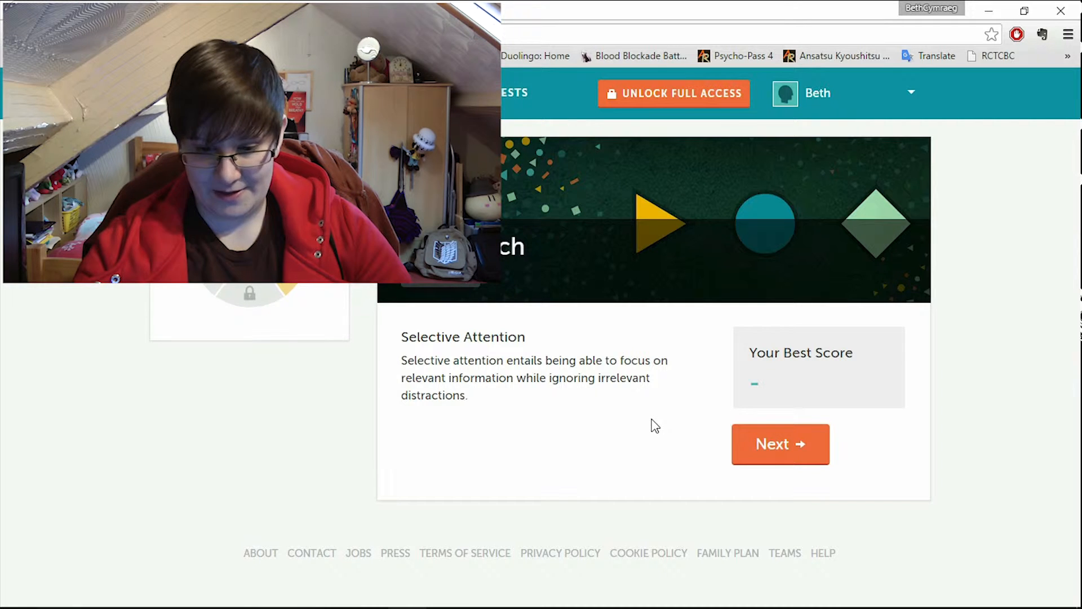
{"action": "left_click", "coordinate": [780, 444]}
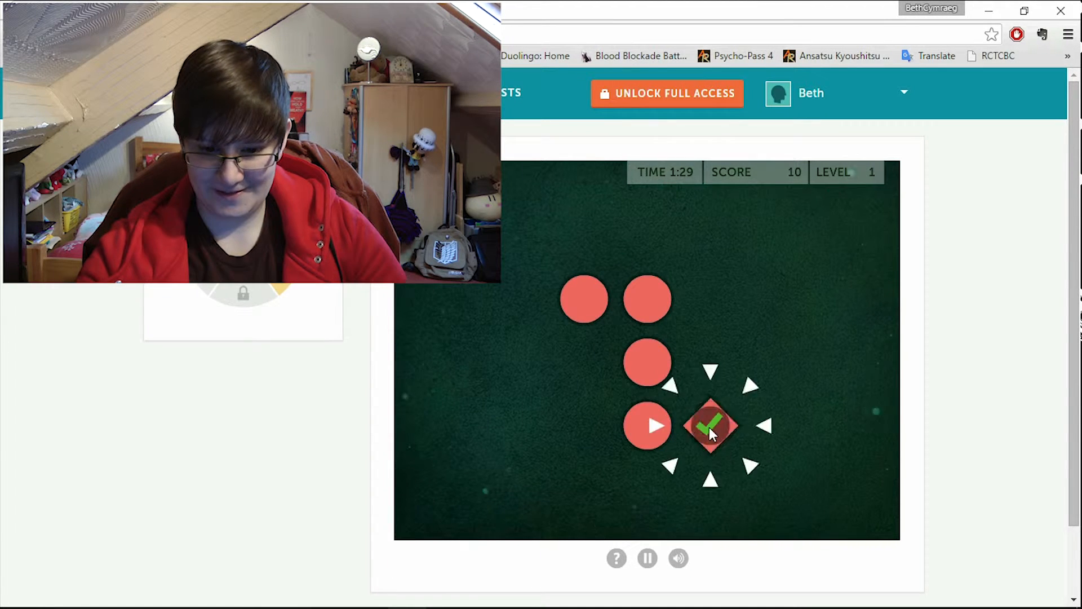
Step: Pick the odd shape in Star Search, ending at 2500 points with 31 of 34 correct
{"action": "left_click", "coordinate": [710, 426]}
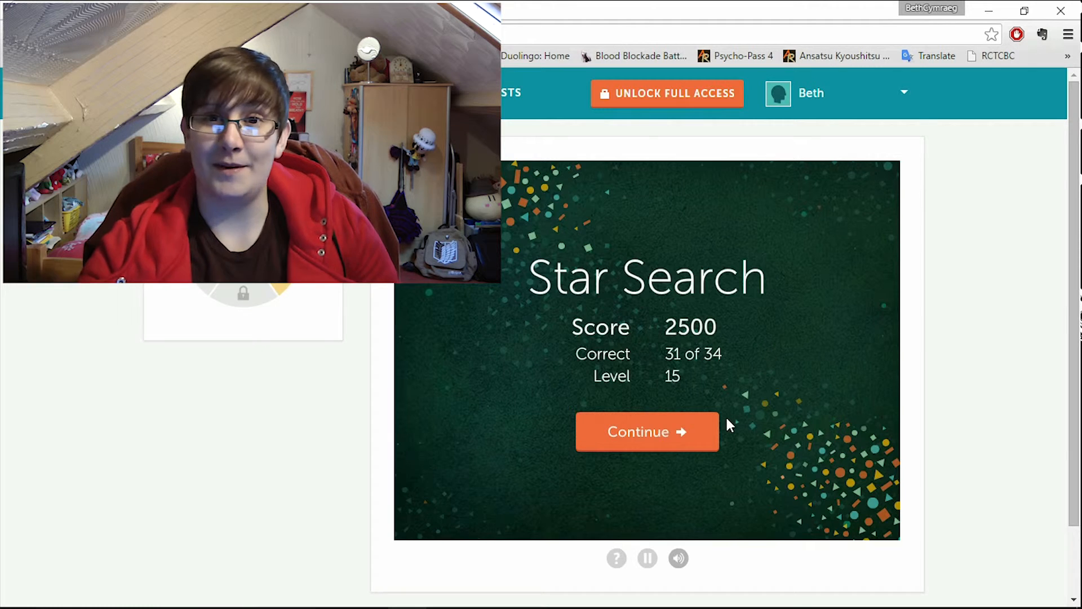
Step: Leave the Star Search results, do the Pet Detective practice and begin its real rounds
{"action": "left_click", "coordinate": [647, 431]}
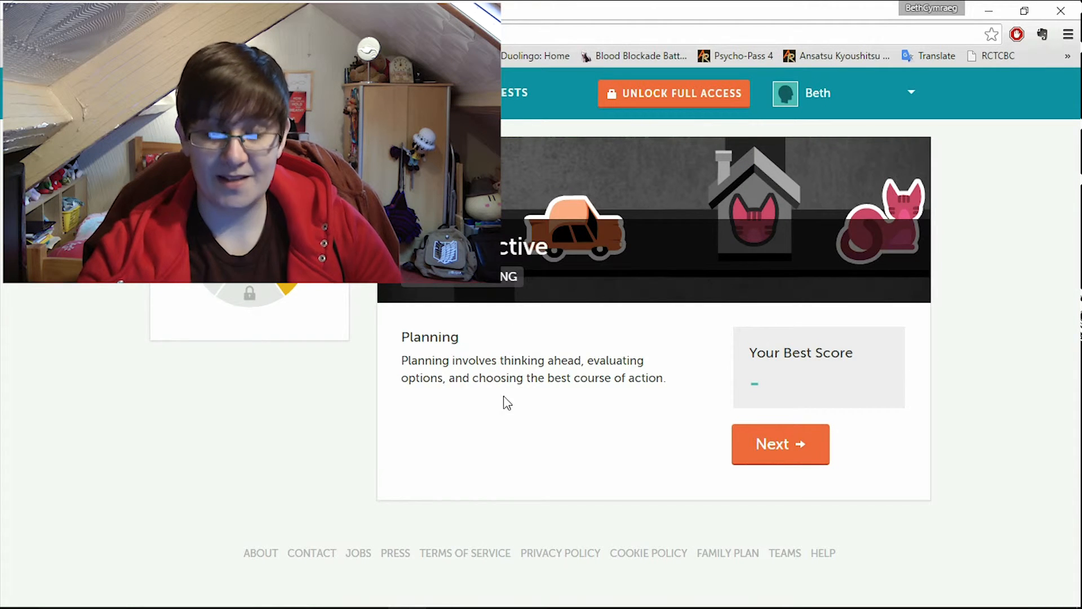
{"action": "mouse_move", "coordinate": [514, 411]}
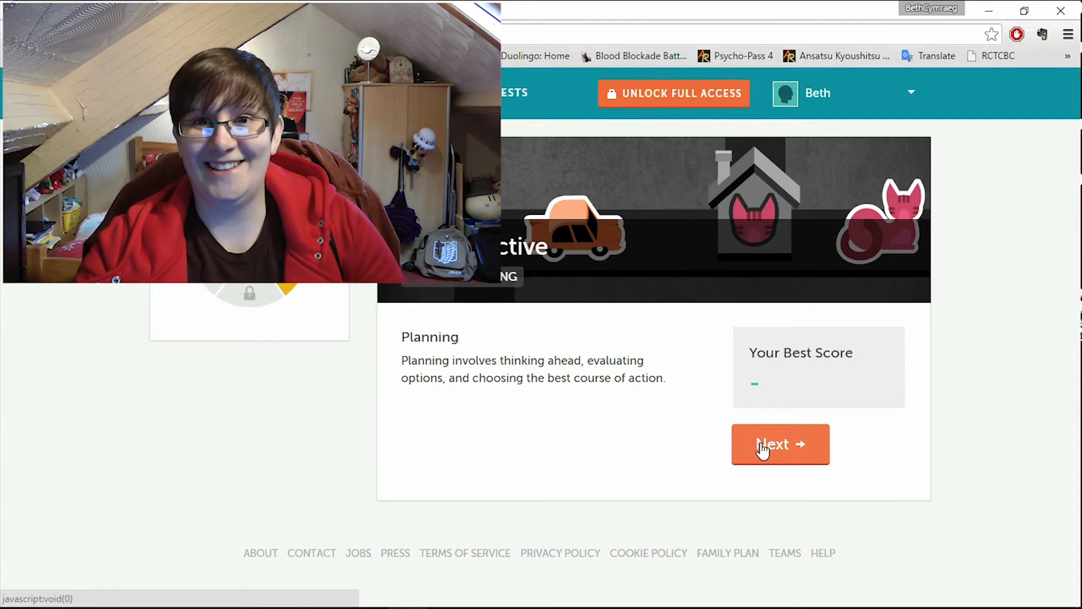
{"action": "left_click", "coordinate": [780, 444]}
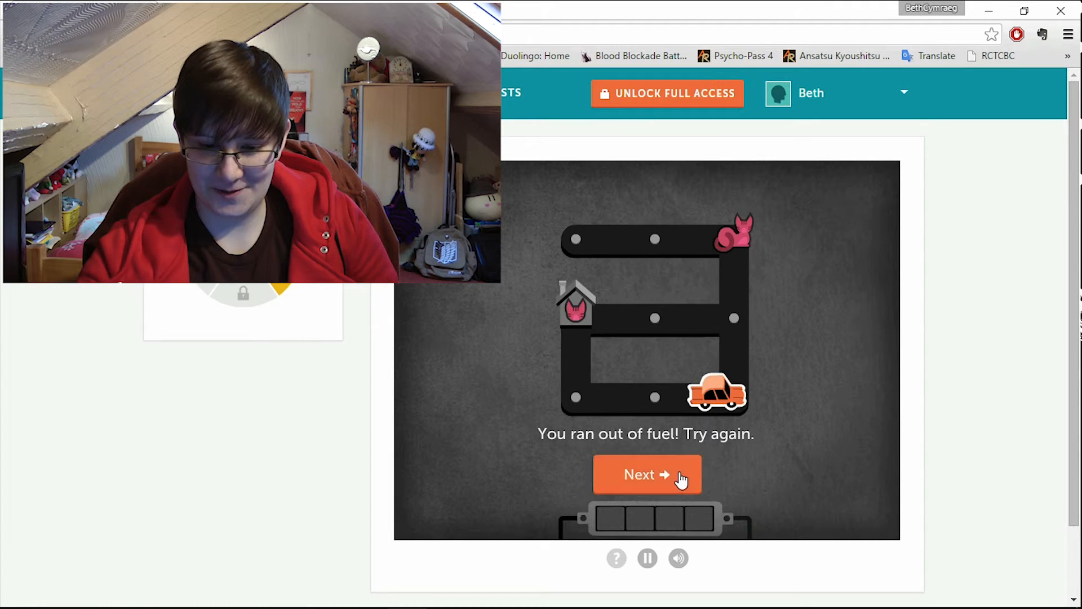
{"action": "left_click", "coordinate": [641, 474]}
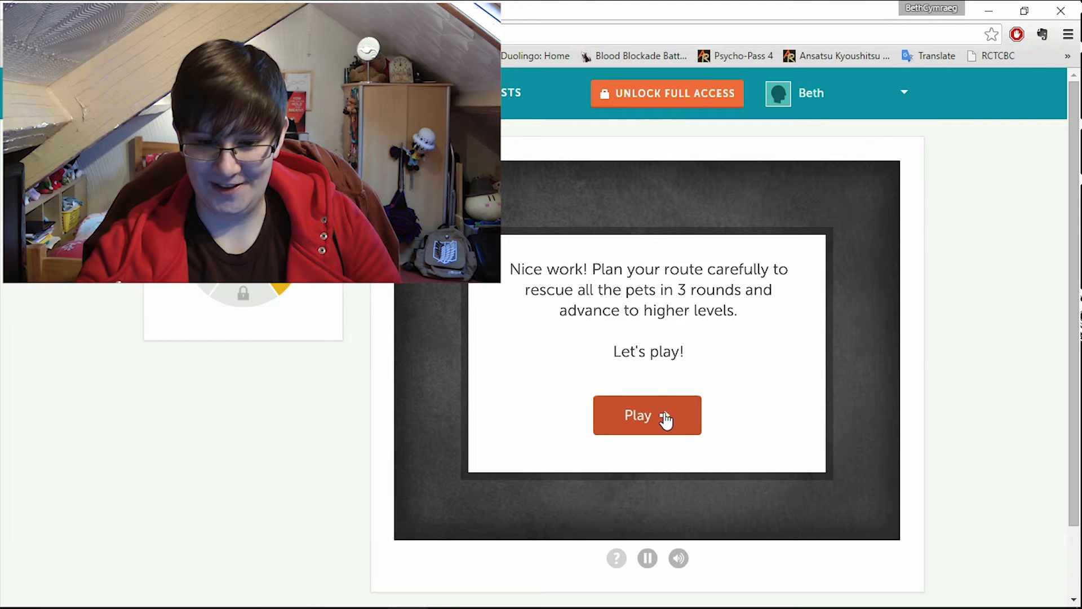
{"action": "left_click", "coordinate": [647, 415]}
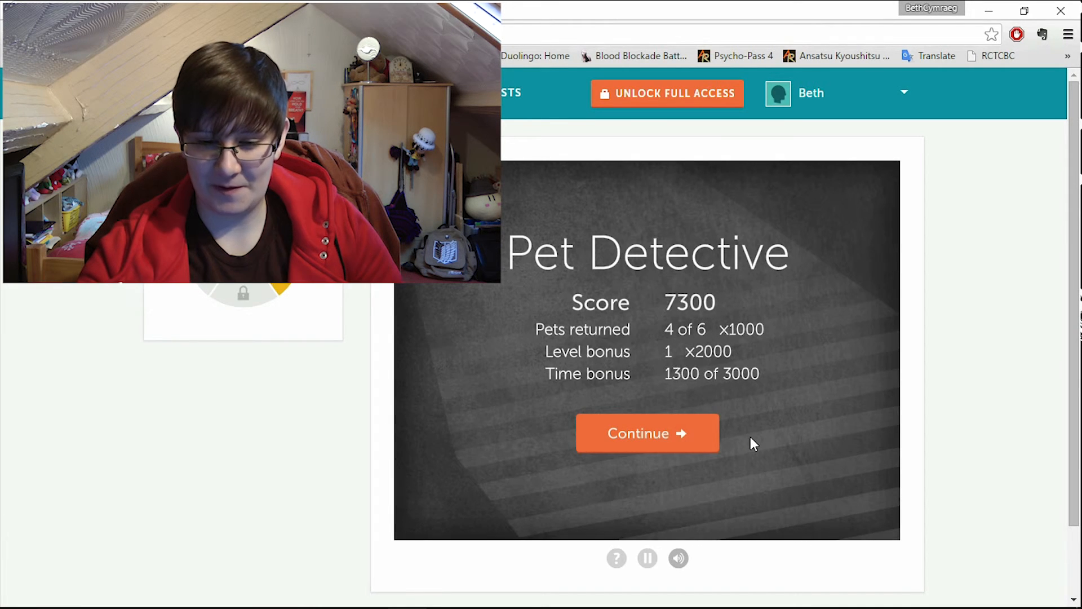
{"action": "mouse_move", "coordinate": [761, 422]}
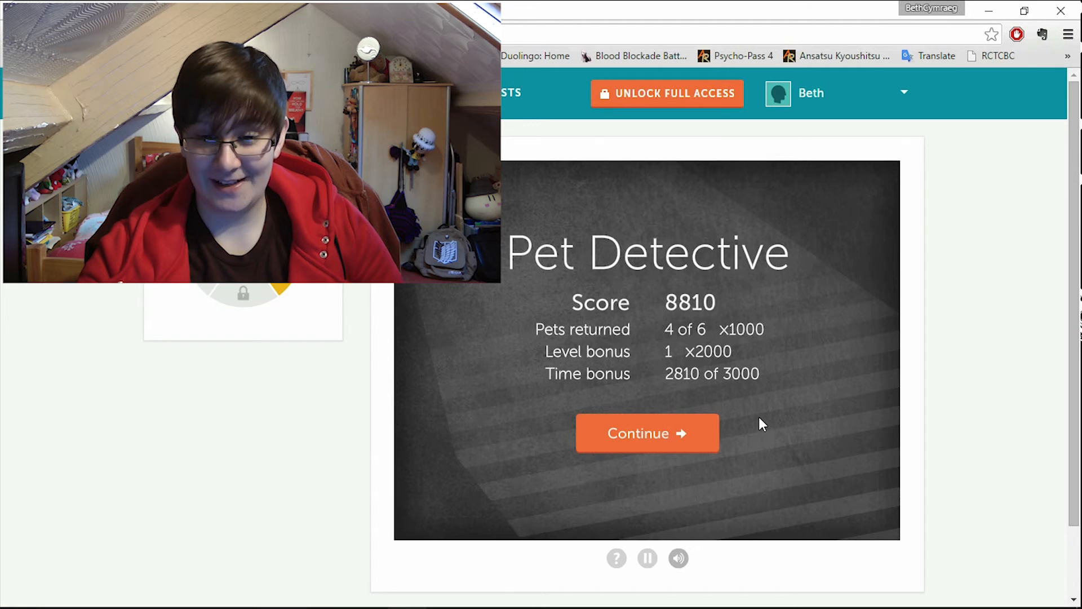
Step: Finish the workout after Pet Detective's 8810 and view Brain Profile scores 329, 625, 217
{"action": "left_click", "coordinate": [647, 433]}
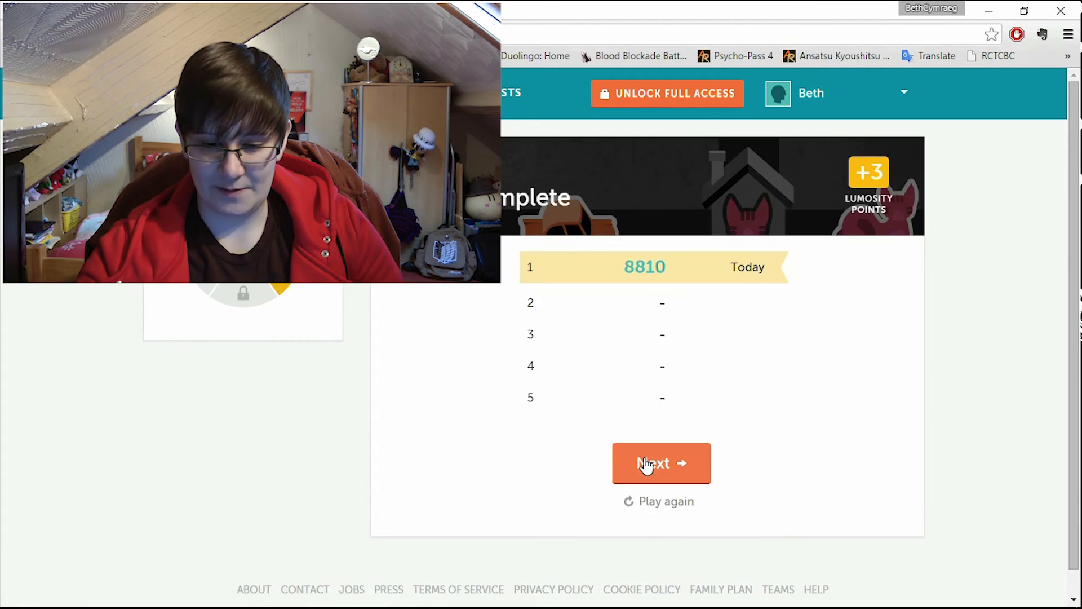
{"action": "left_click", "coordinate": [661, 463]}
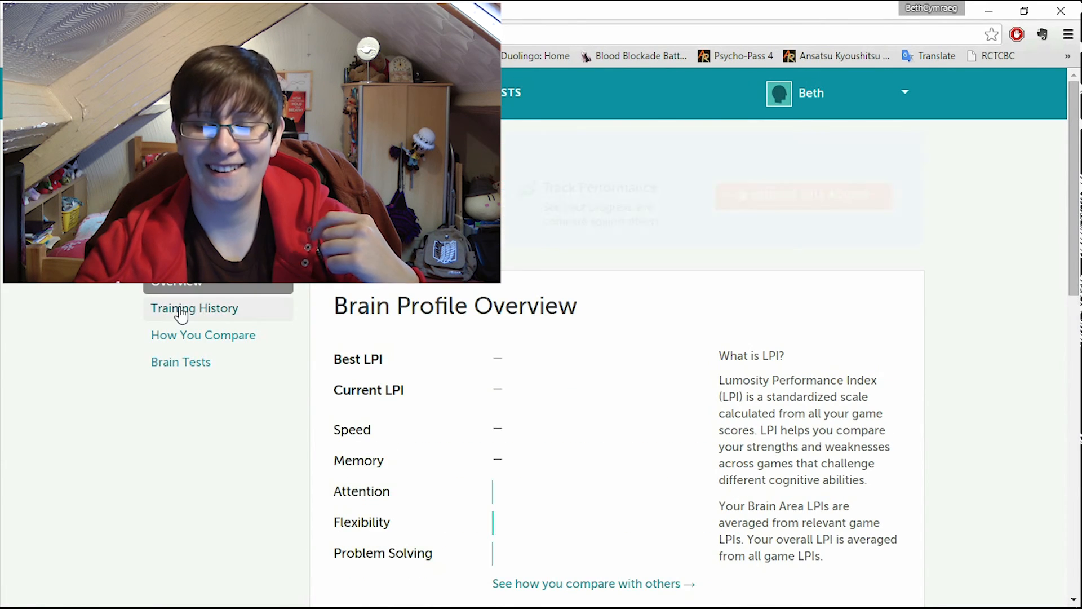
{"action": "scroll", "scroll_direction": "down", "scroll_amount": 3}
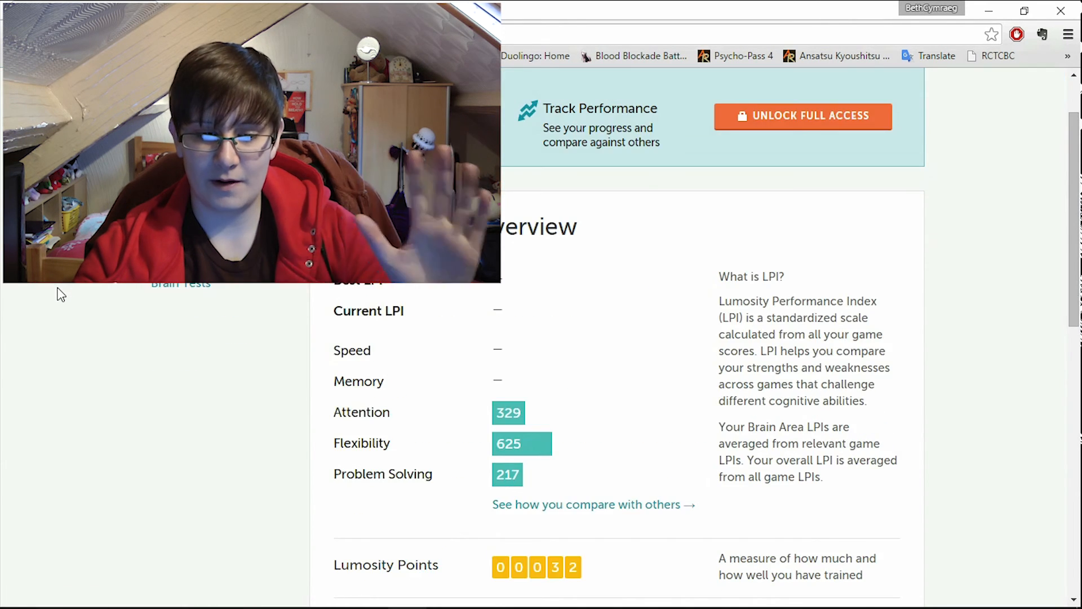